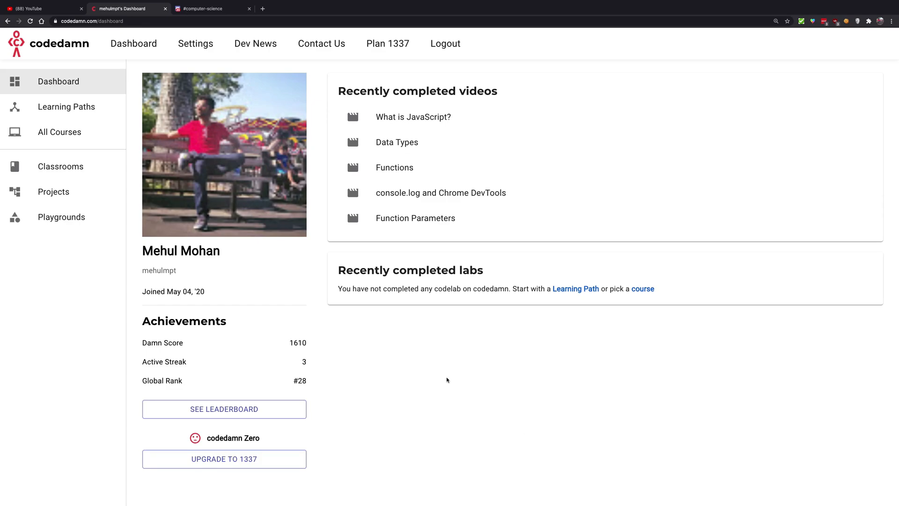
Open the 'Next.js Simple Blog - Learn Next.js by building' classroom from the dashboard.
click(60, 167)
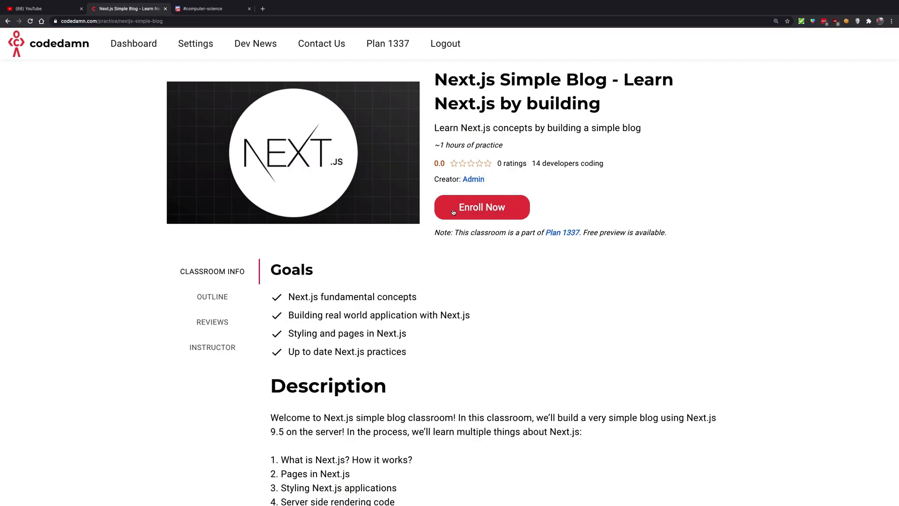
Enroll to launch the lab, run ls in the terminal, and reload the live preview.
click(482, 207)
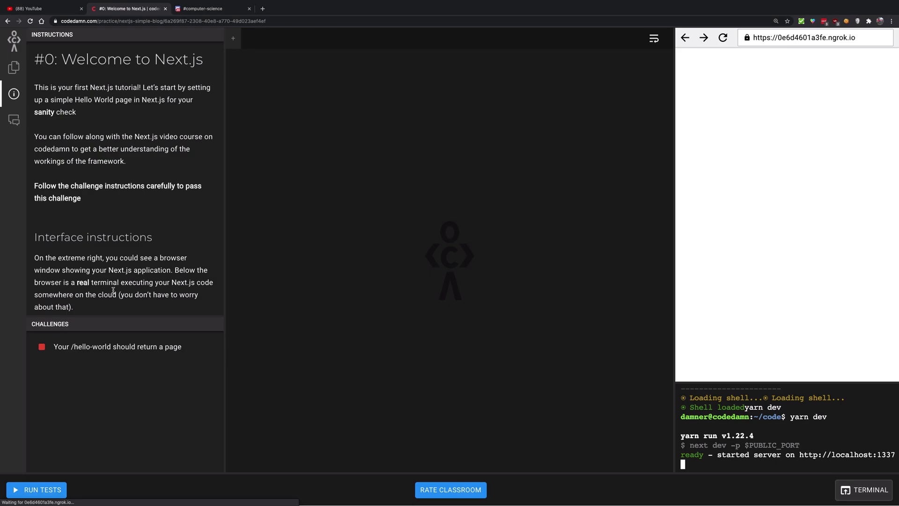
mouse_move(99, 396)
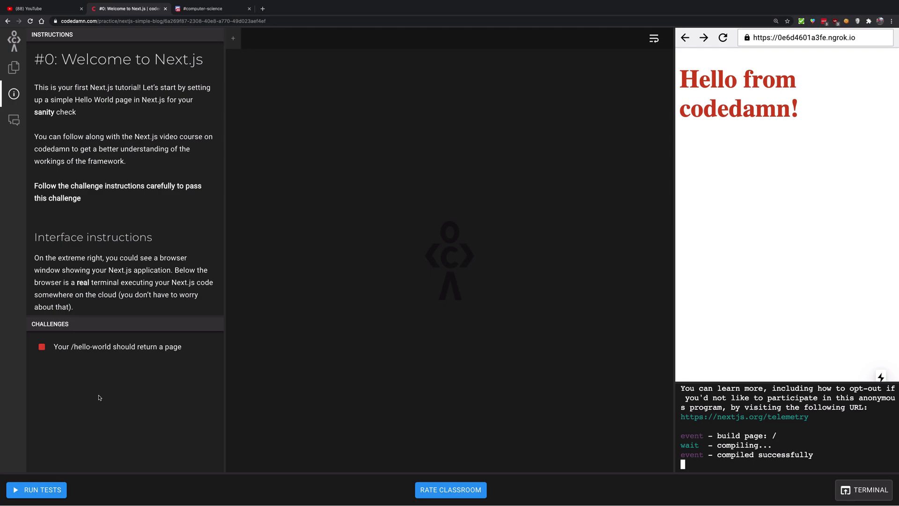
mouse_move(530, 334)
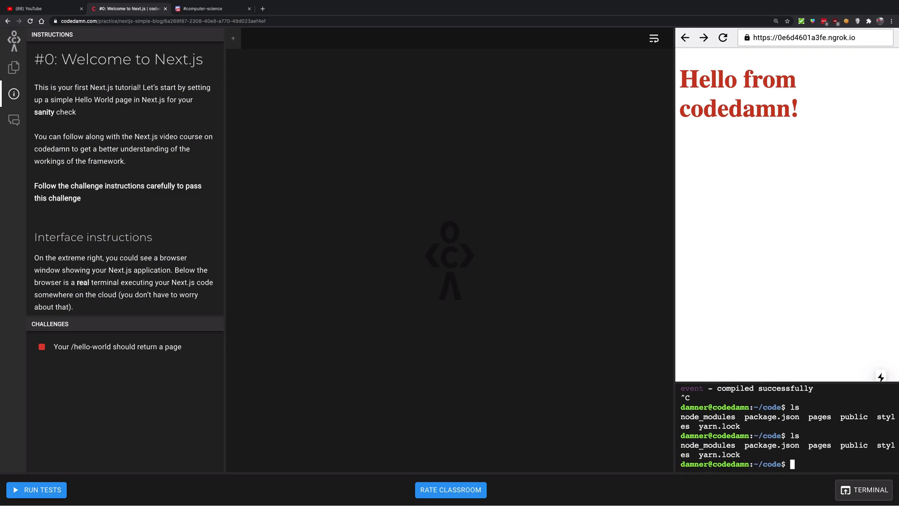
text(ls)
text(yarn dev)
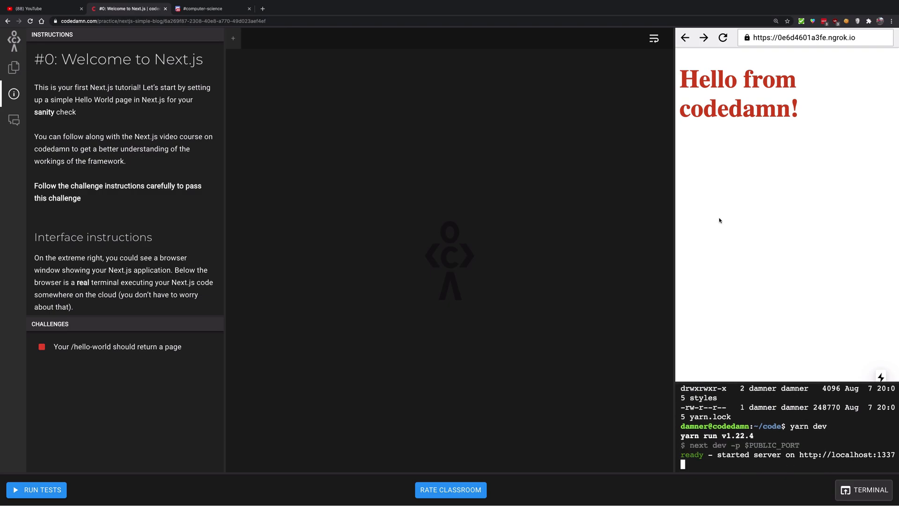
click(724, 37)
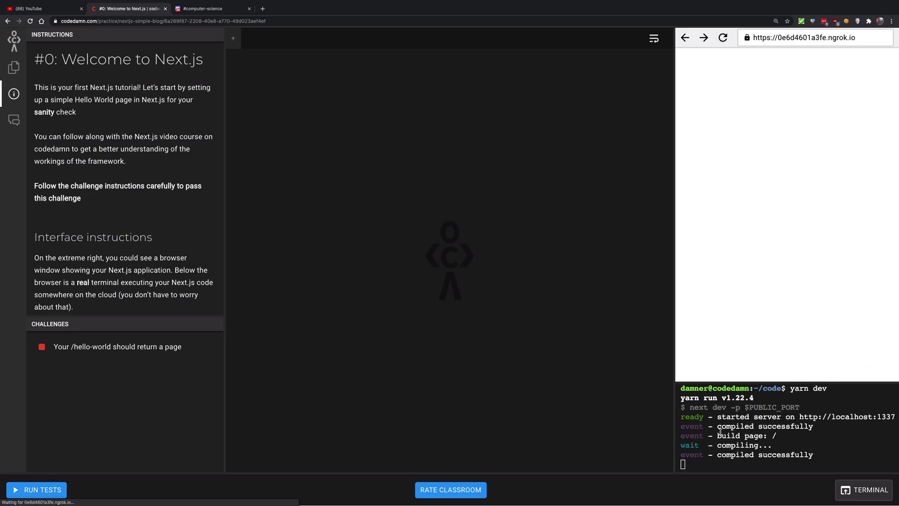
mouse_move(435, 311)
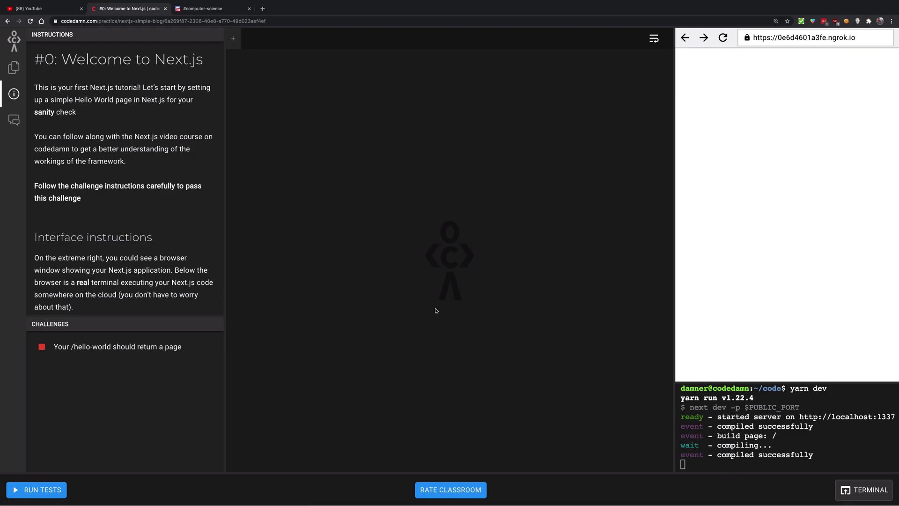
Review the Challenge Instructions, then expand the pages folder in Files to reveal index.jsx.
click(14, 67)
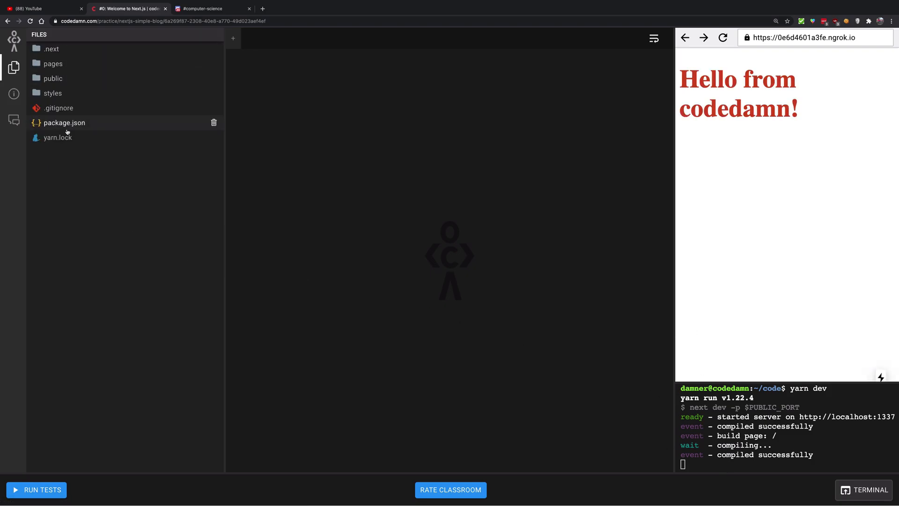
mouse_move(479, 344)
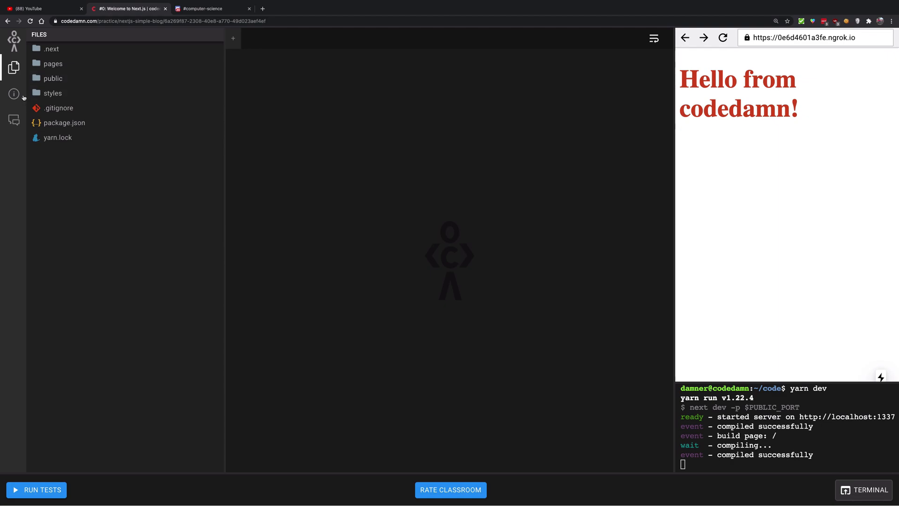
click(13, 94)
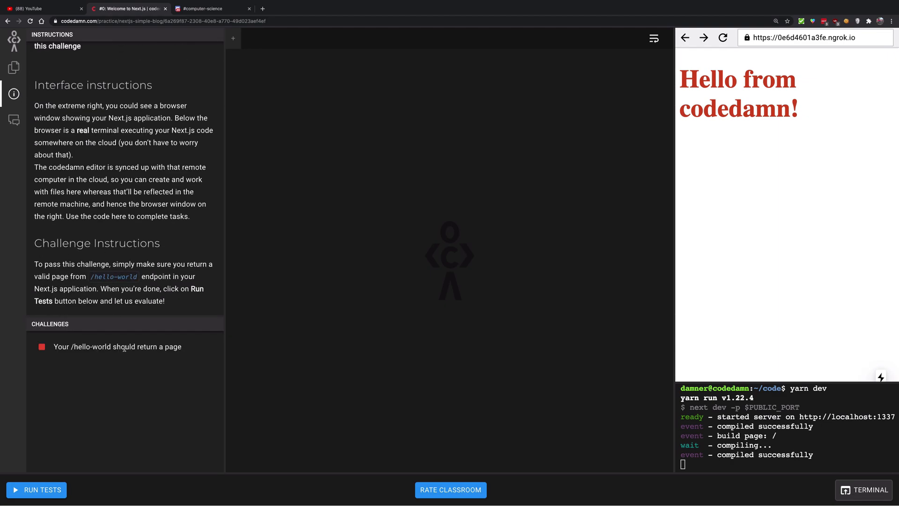
double_click(89, 347)
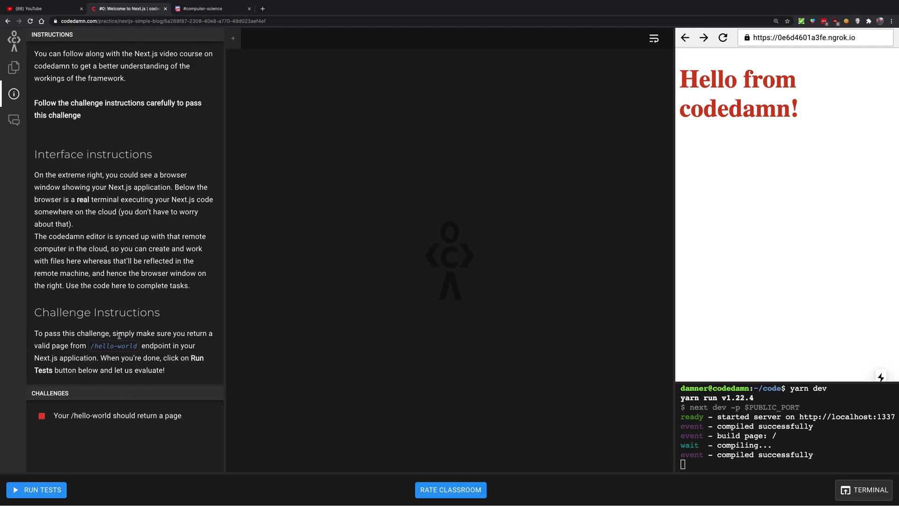
click(13, 67)
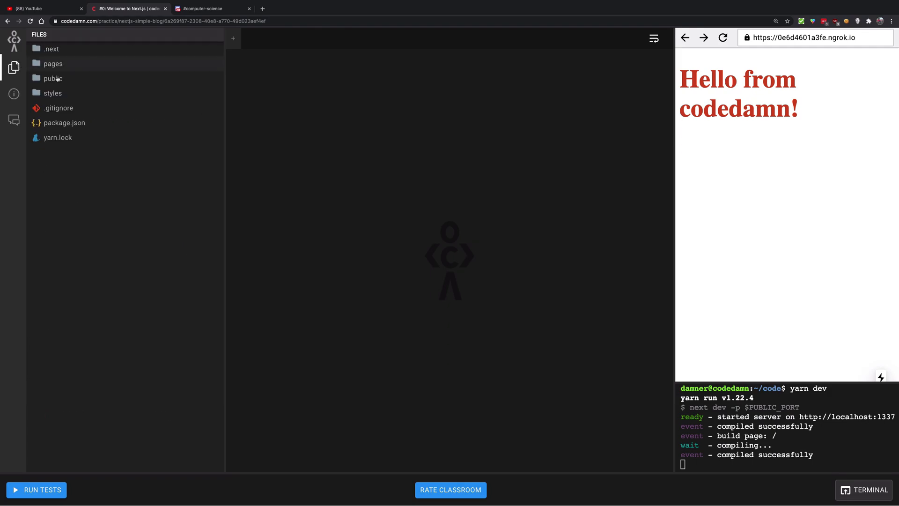
click(53, 63)
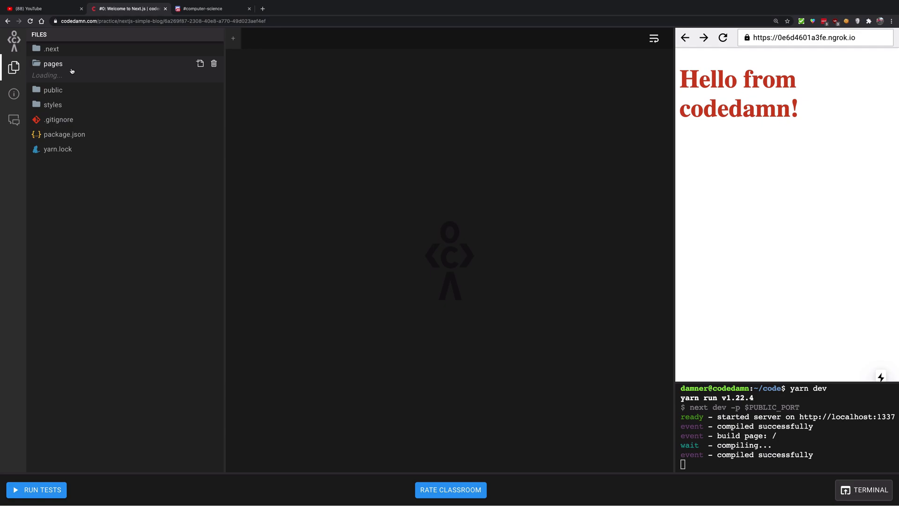
click(53, 64)
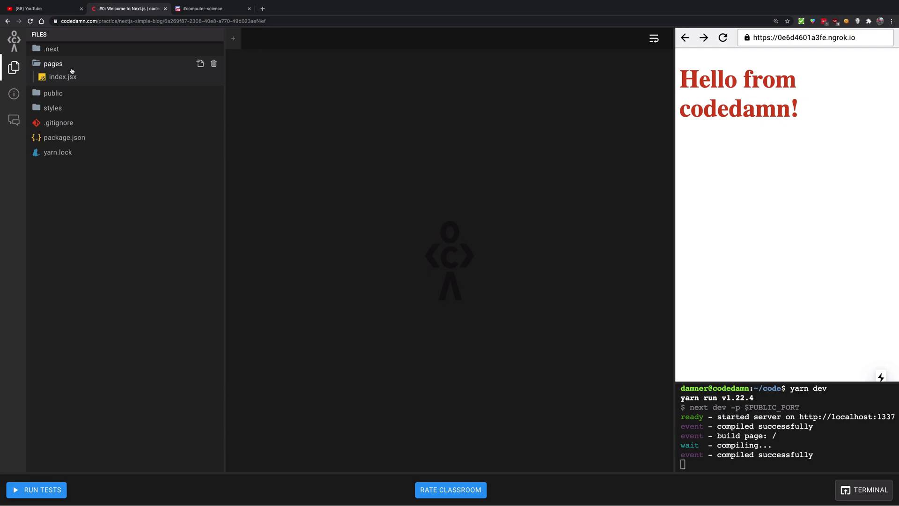
Create pages/hello-world.js with a HelloWorld function returning <h1>Hello World</h1>.
click(200, 64)
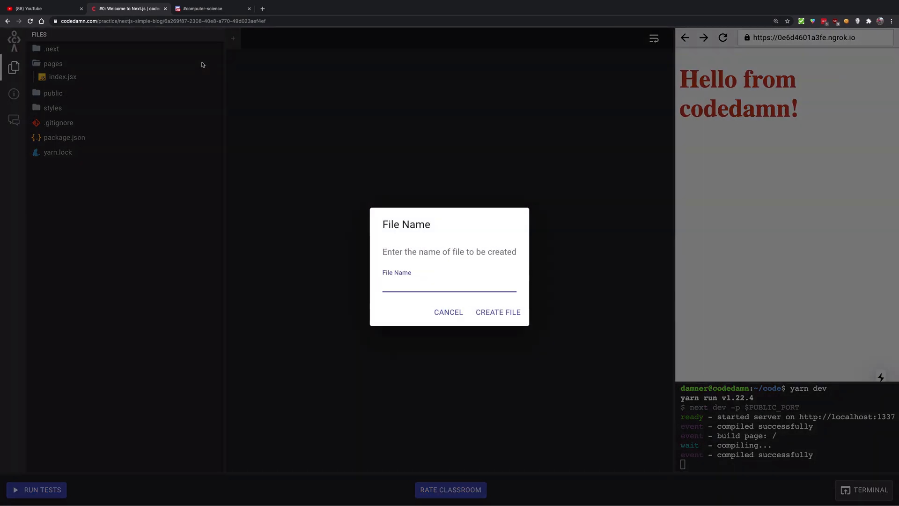
text(hello-world.js)
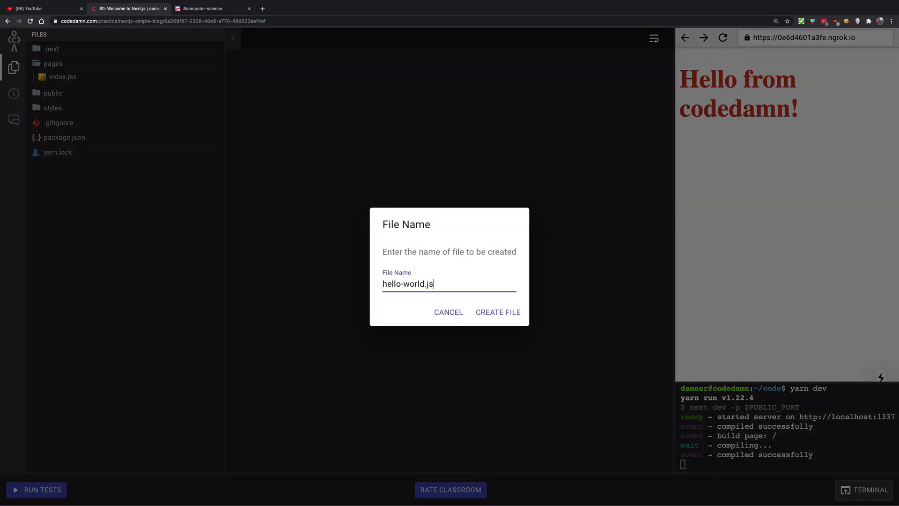
click(497, 312)
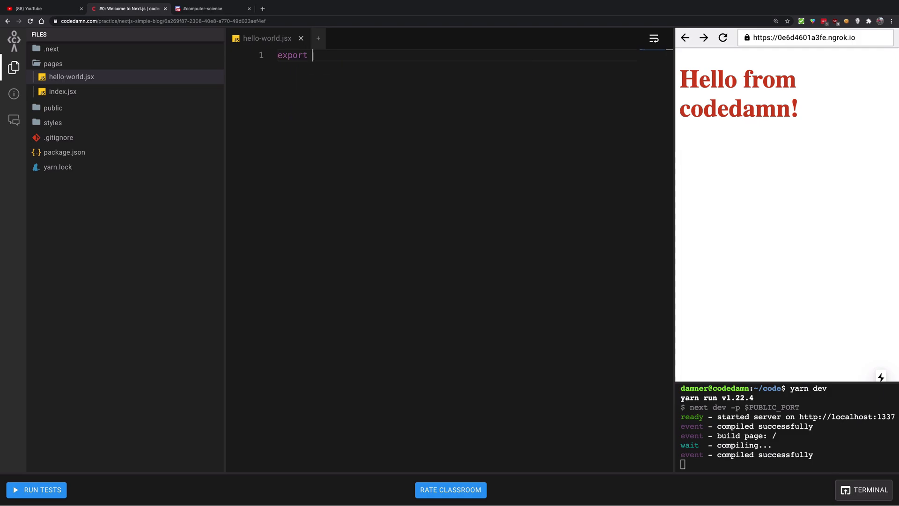
text(default funct)
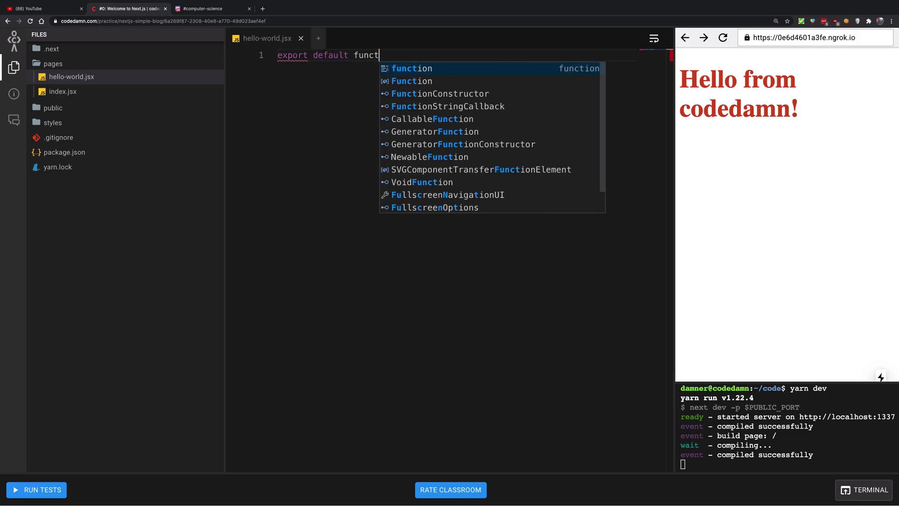
text(ion HelloWorld() {)
text(return)
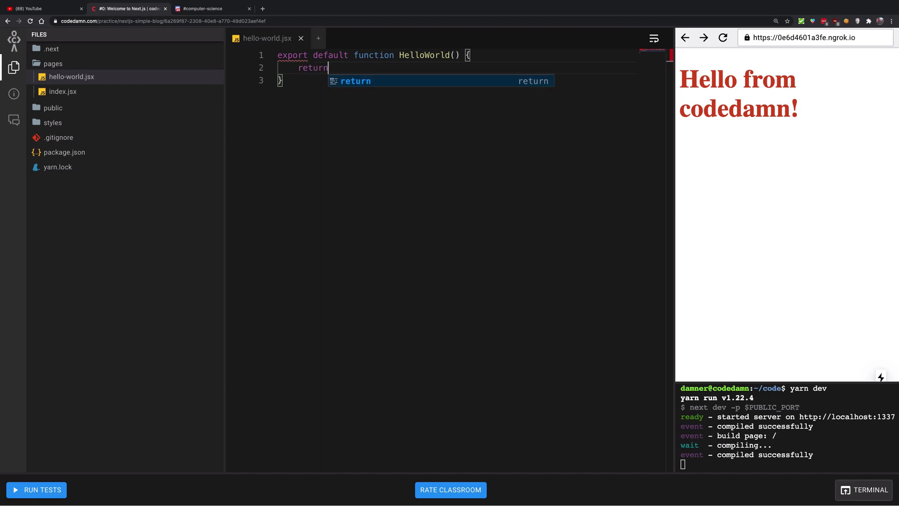
text(<h1>Hello)
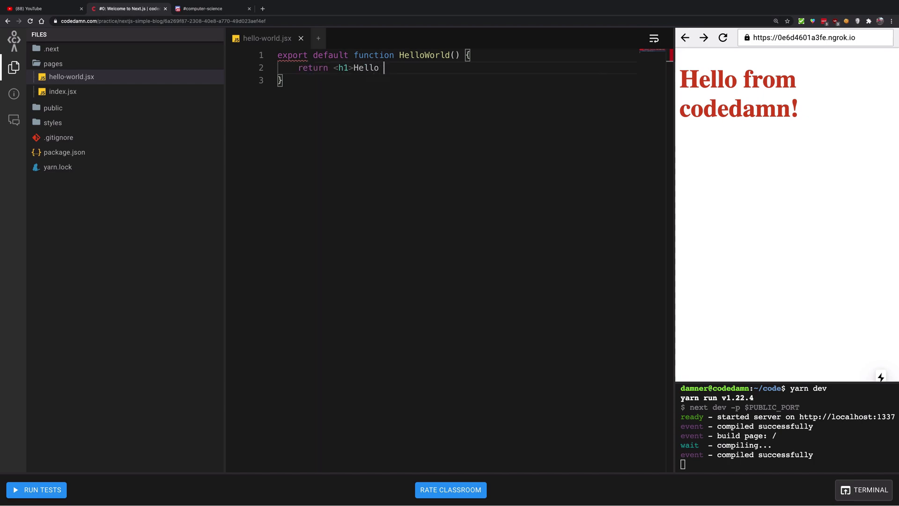
text(World</h1>)
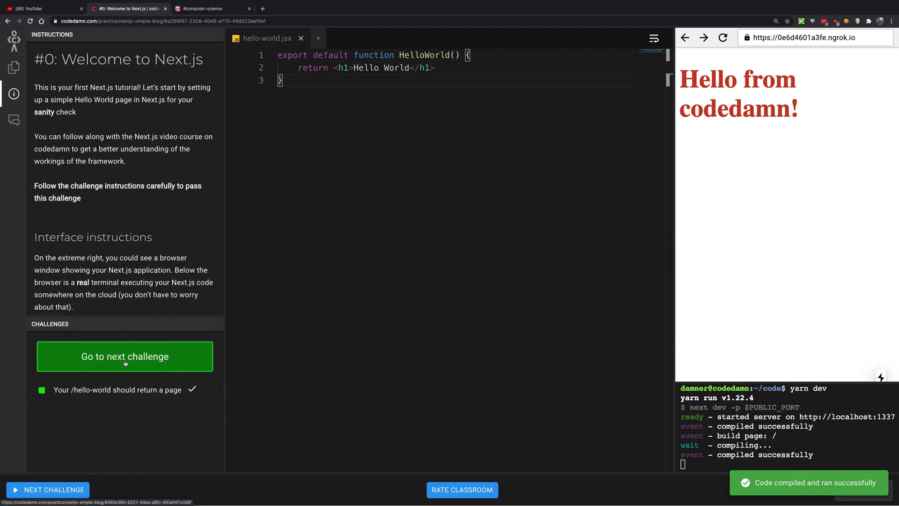
Open the second challenge lab, scan its instructions and pages folder, then return to the classroom.
click(125, 356)
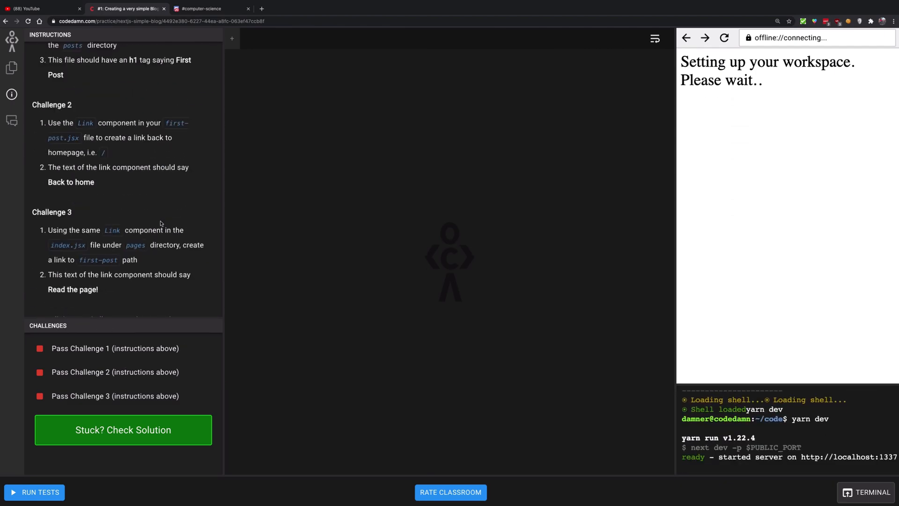
scroll(down, 3)
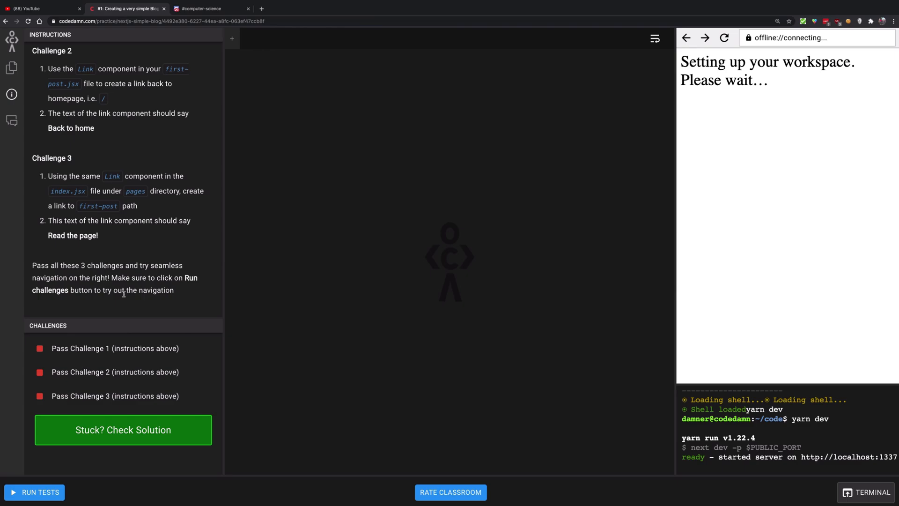
click(12, 67)
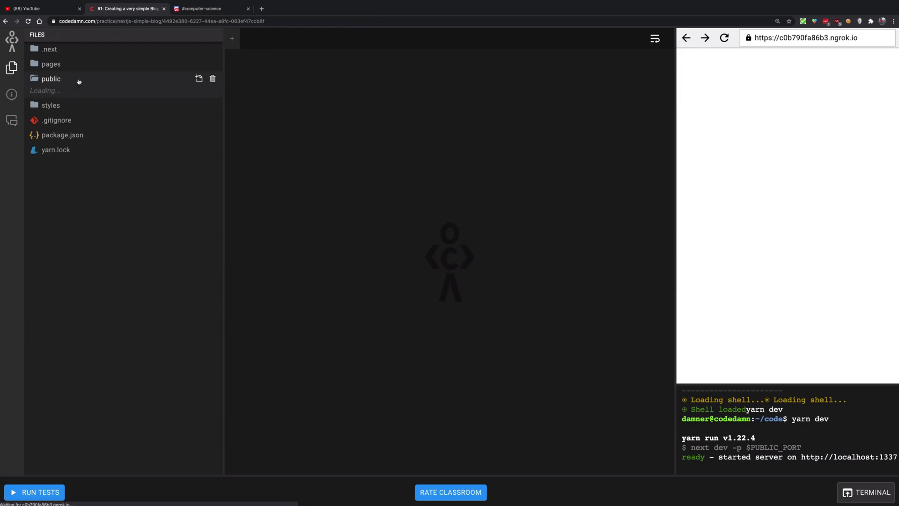
click(51, 64)
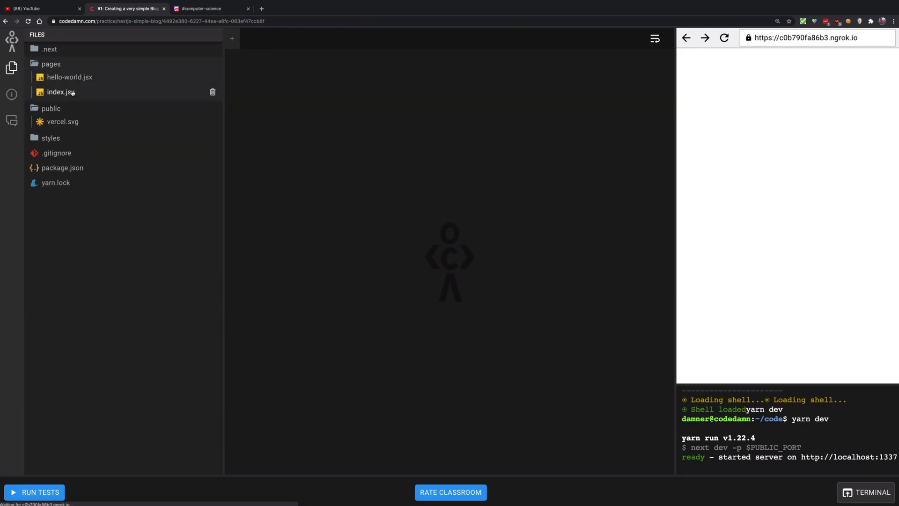
click(60, 92)
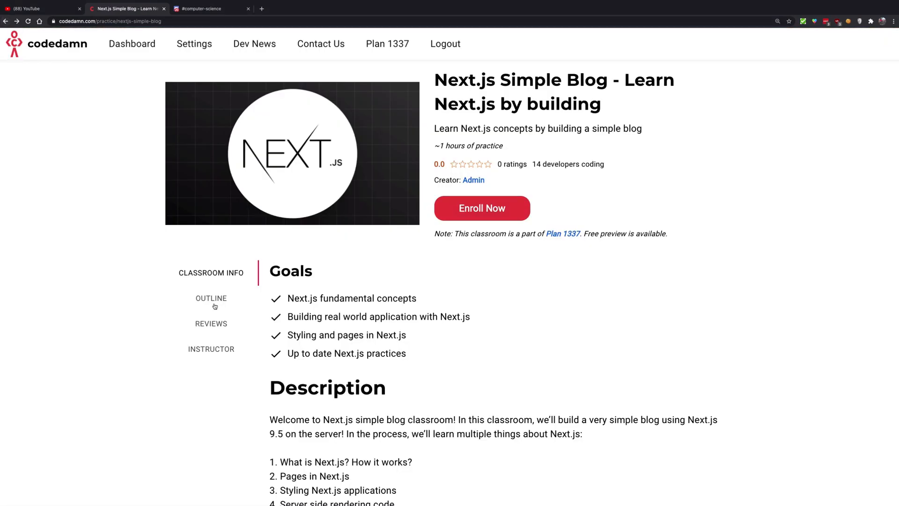
Launch #5: Polishing the layout and expand pages/posts to show first-post.jsx and styles.module.scss.
click(211, 298)
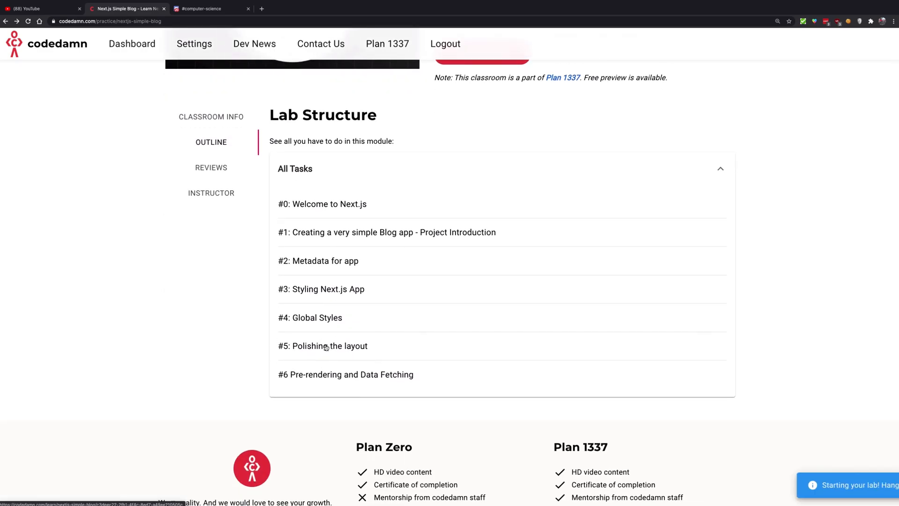
click(323, 346)
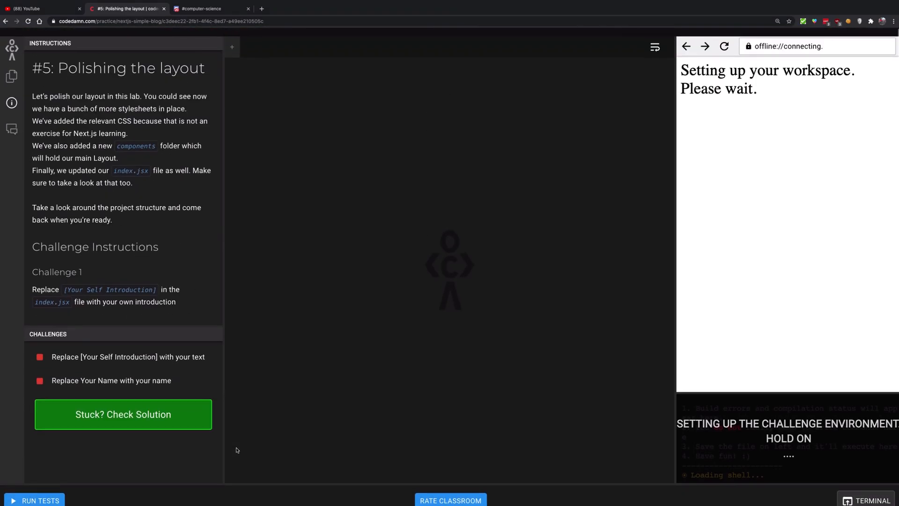
click(12, 67)
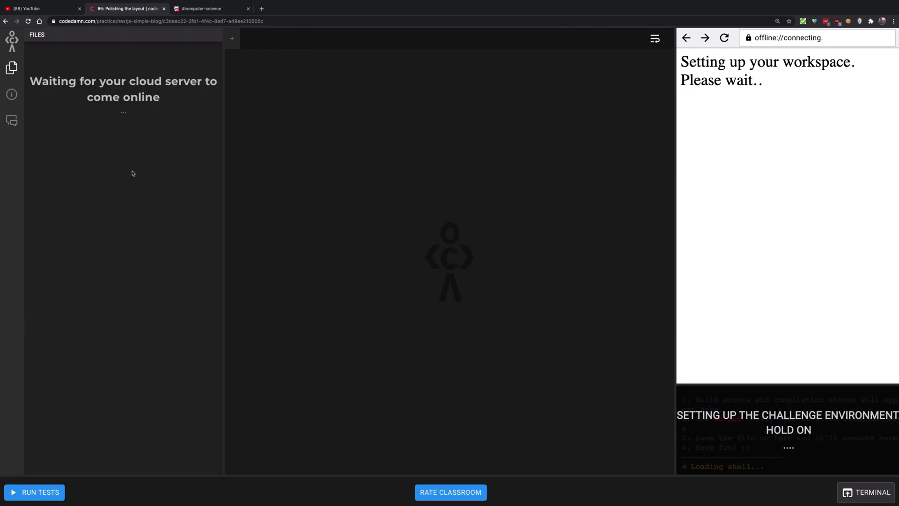
mouse_move(229, 120)
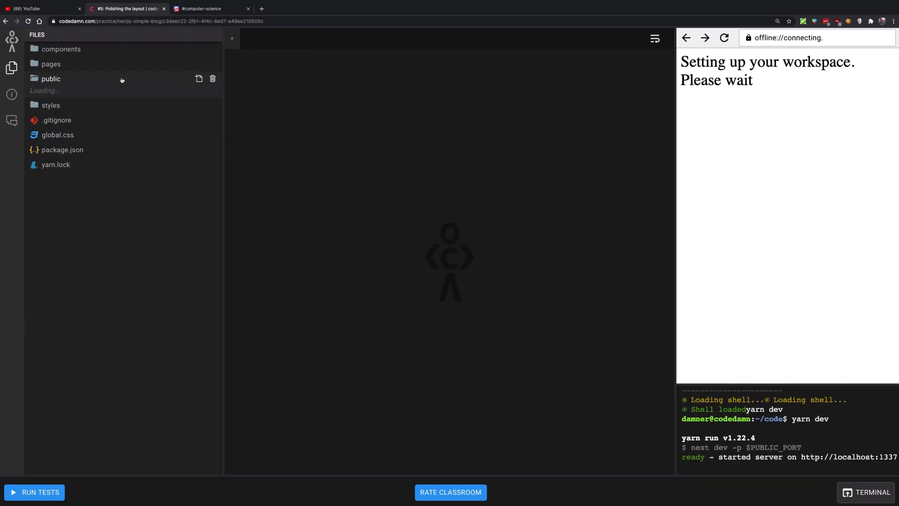
click(50, 79)
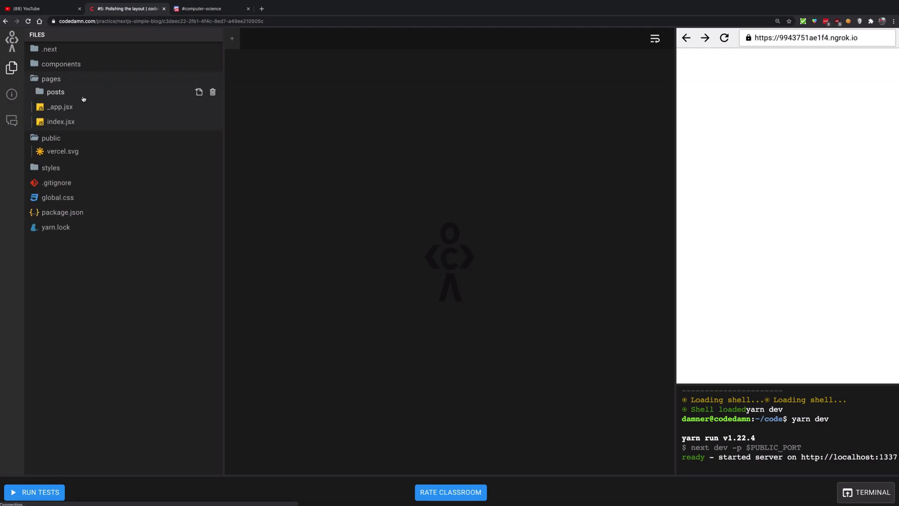
click(56, 92)
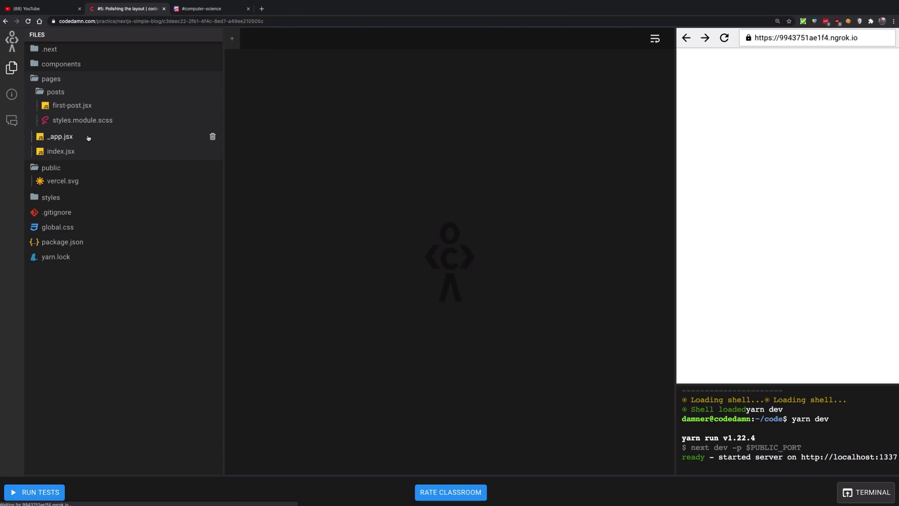
Open _app.jsx and posts/styles.module.scss in editor tabs, then double-click in the preview pane.
click(60, 136)
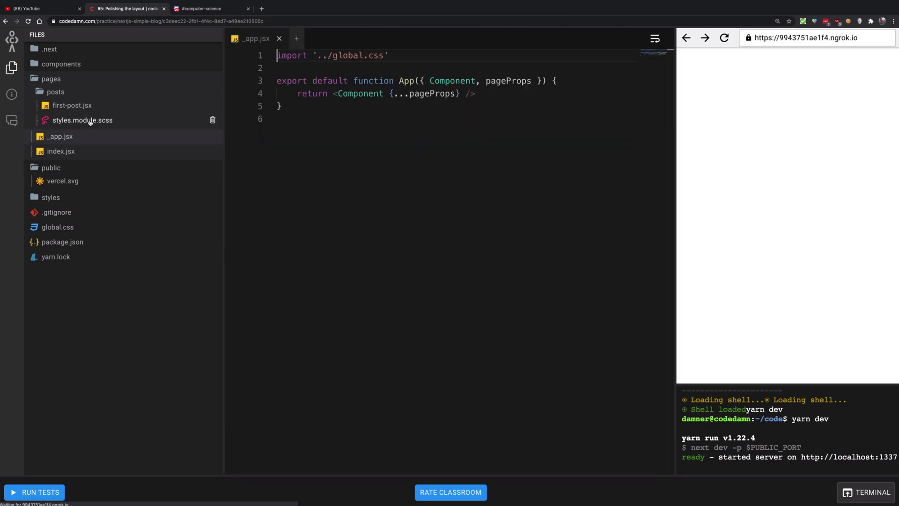
click(82, 120)
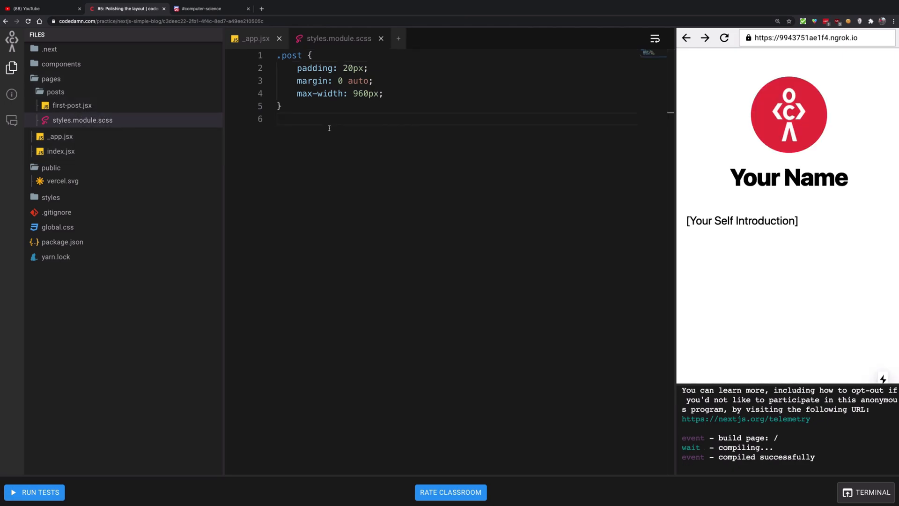
double_click(827, 177)
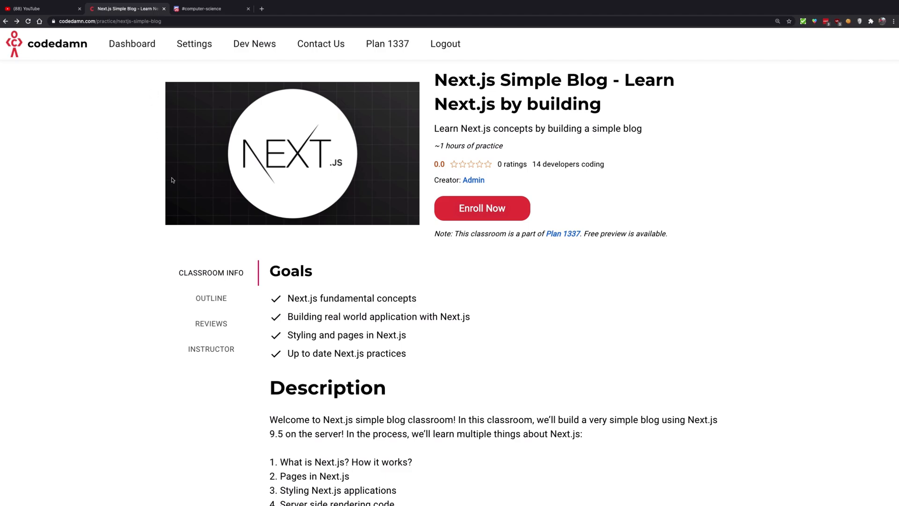
mouse_move(64, 78)
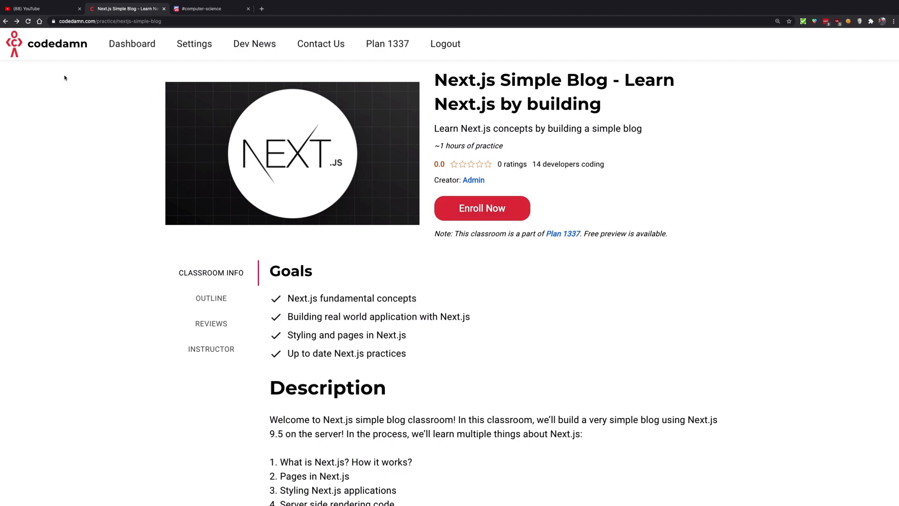